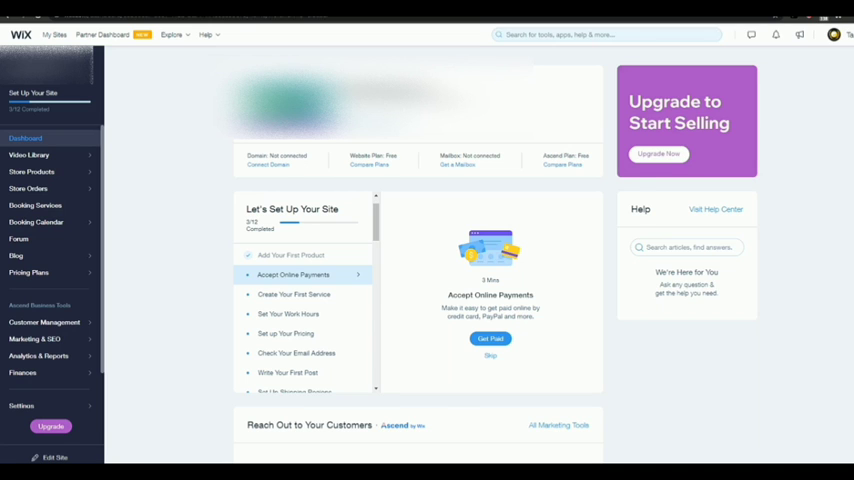
Step: Go to the site's Settings overview from the dashboard sidebar
{"action": "left_click", "coordinate": [28, 318]}
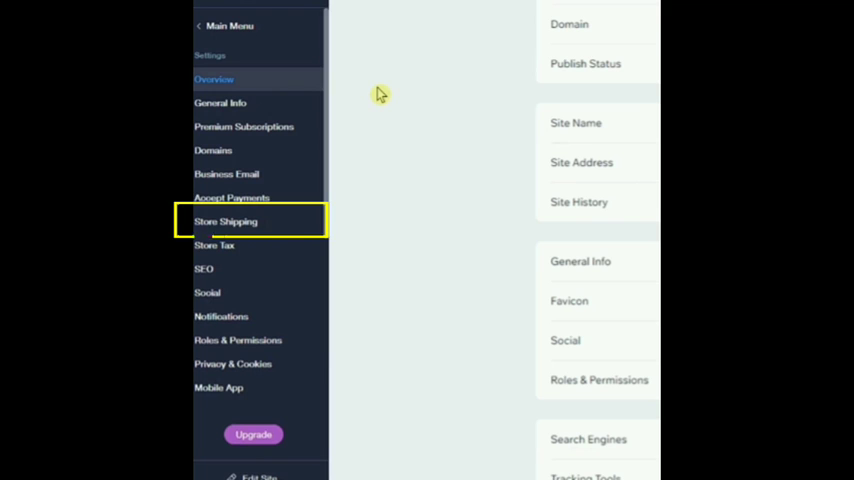
Step: Go to Store Shipping and start adding a fulfillment service
{"action": "left_click", "coordinate": [224, 220]}
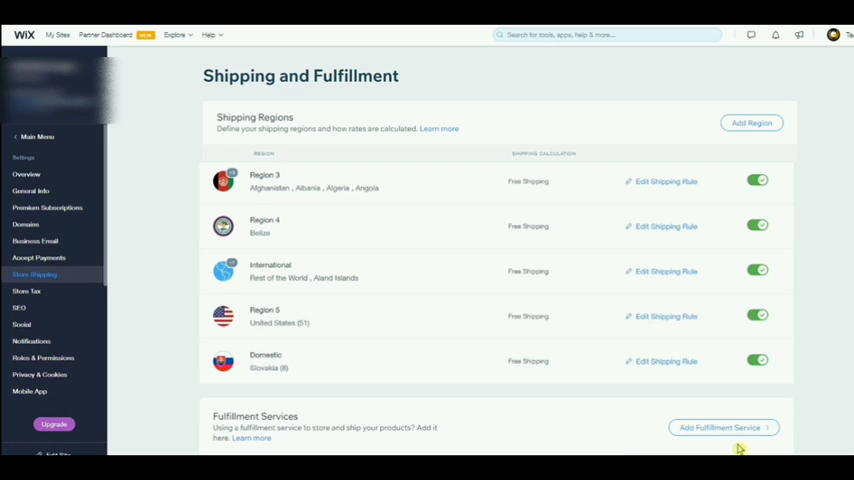
{"action": "left_click", "coordinate": [720, 428]}
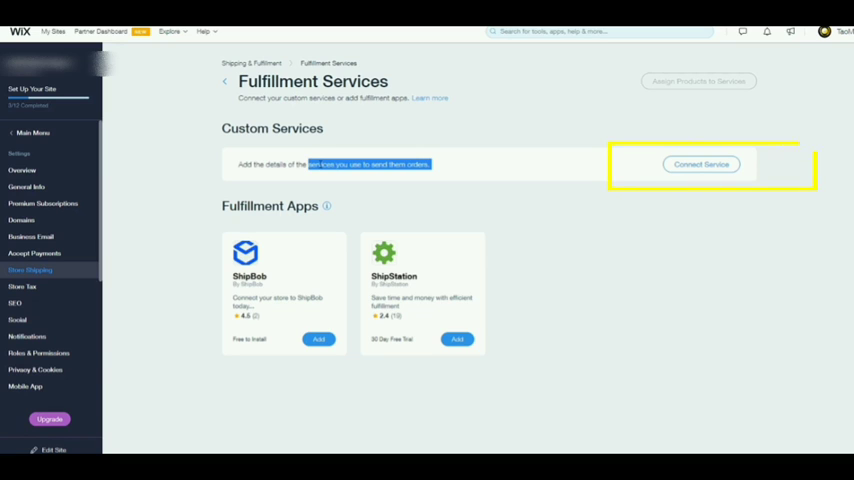
Step: Choose Connect Service under Custom Services to bring up the custom fulfillment form
{"action": "left_click", "coordinate": [700, 164]}
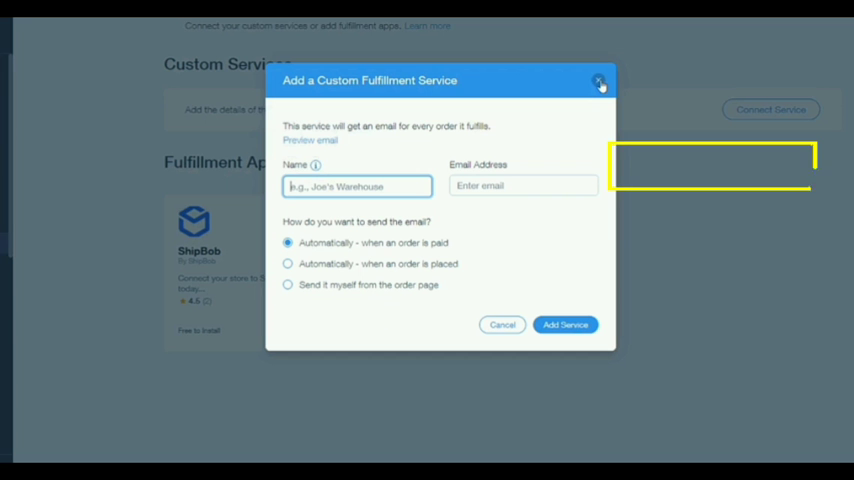